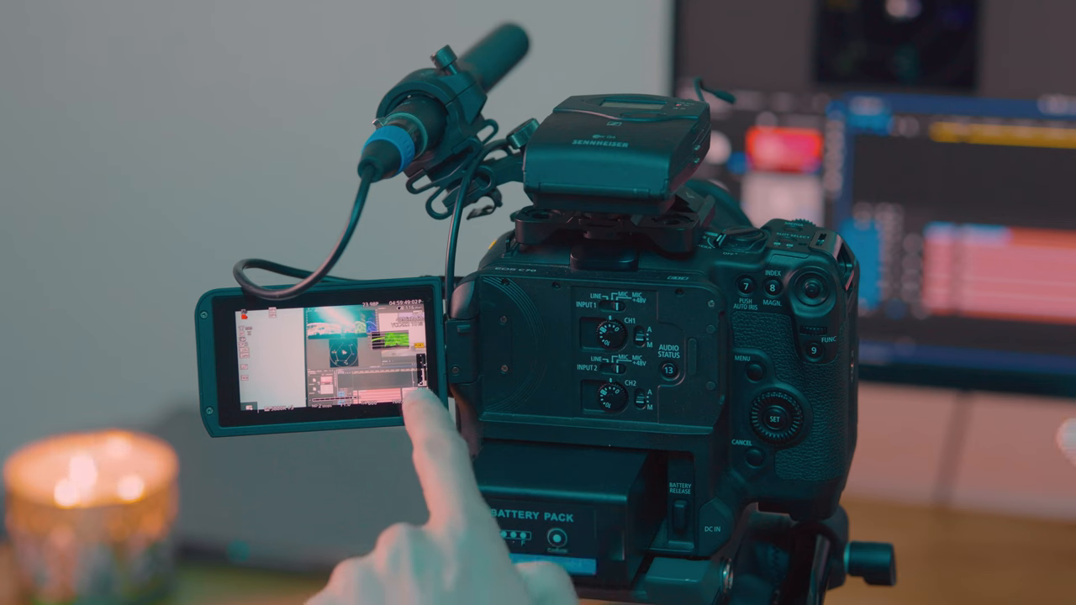
mouse_move(504, 462)
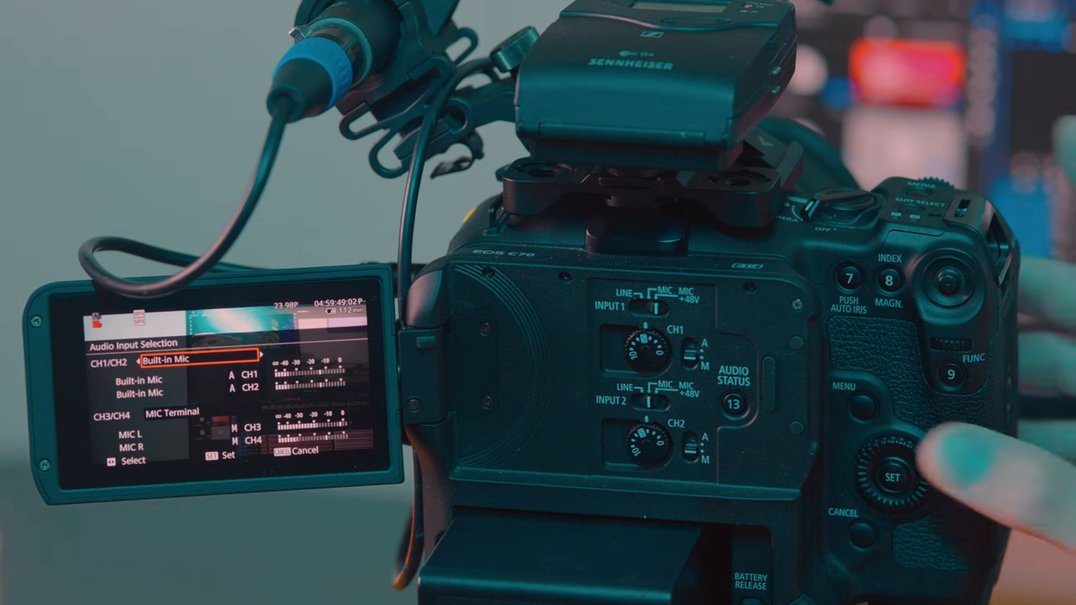
click(890, 478)
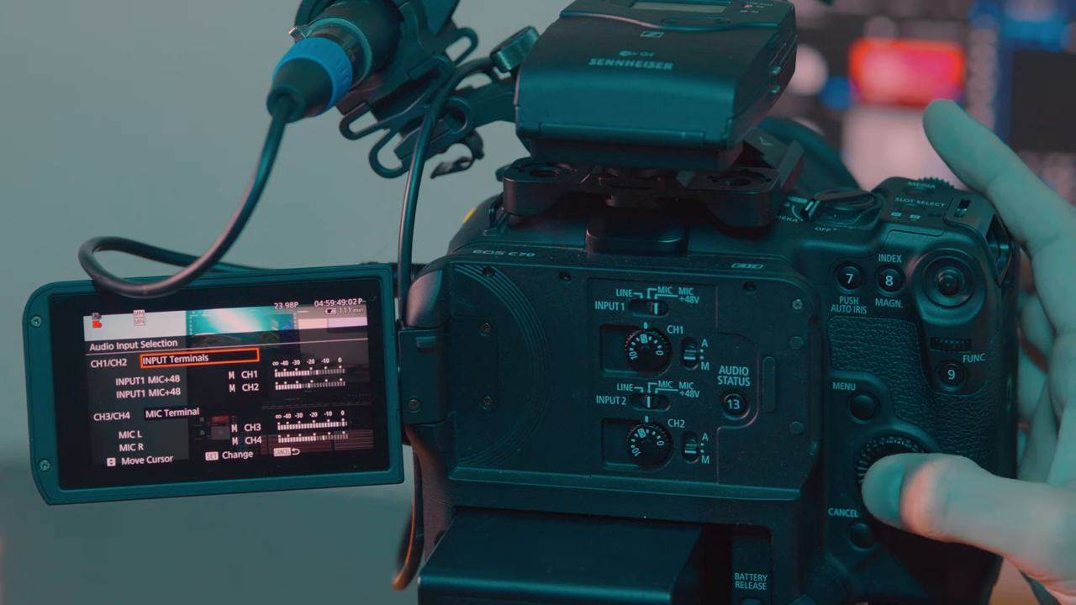
click(882, 479)
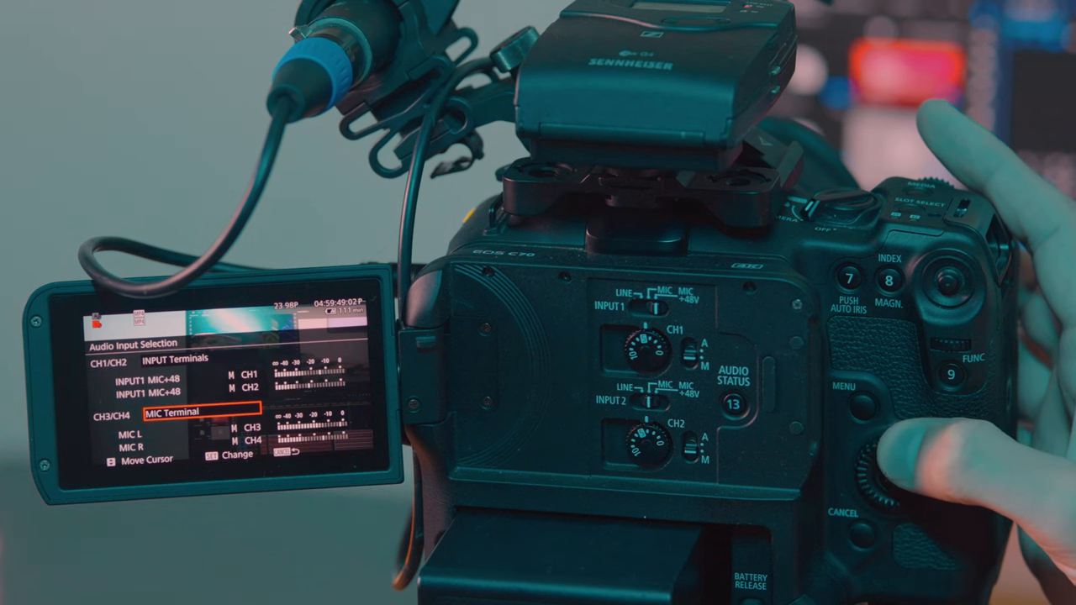